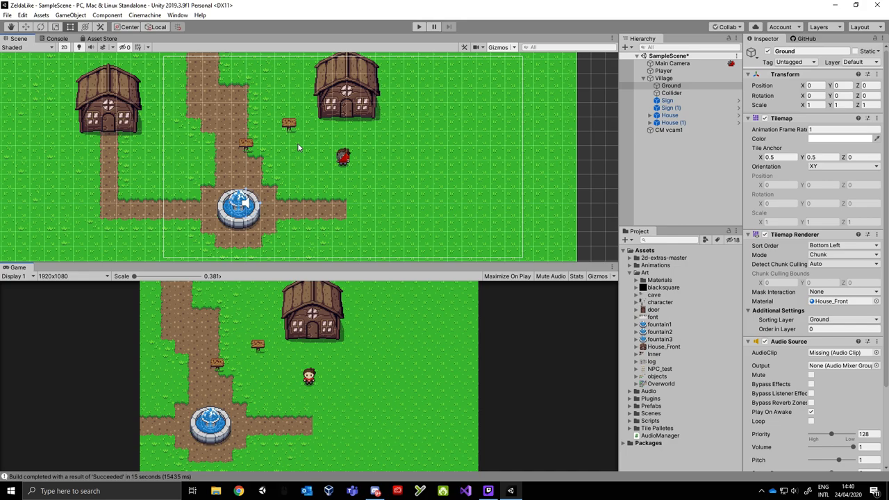
- Enter play mode and watch the camera follow the player near the fountain
left_click(419, 26)
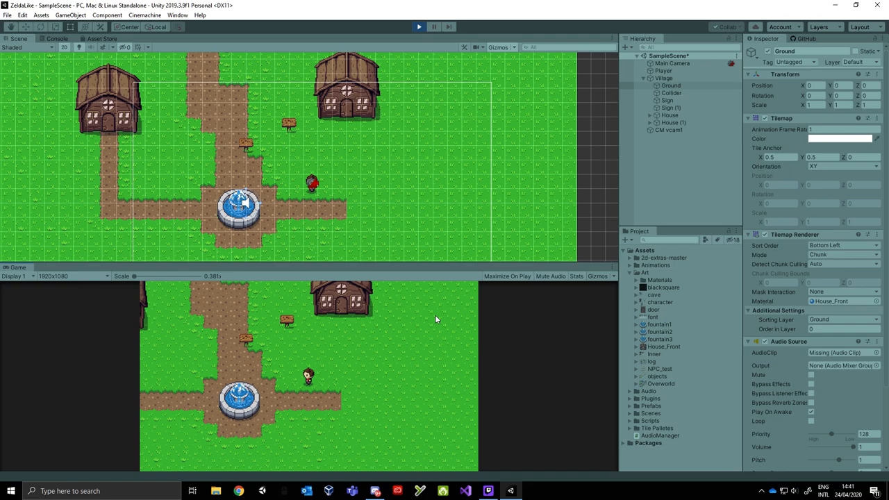
left_click(22, 14)
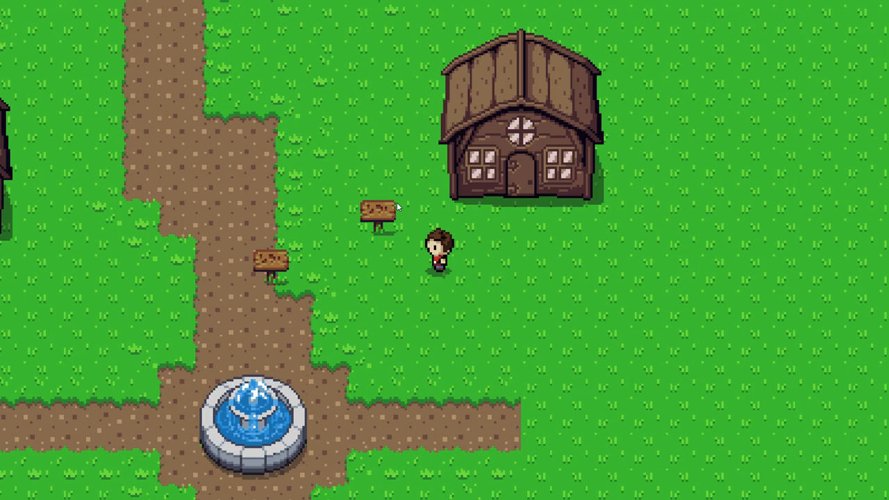
- Scroll down while checking camera movement in the built village game
scroll("down", 3)
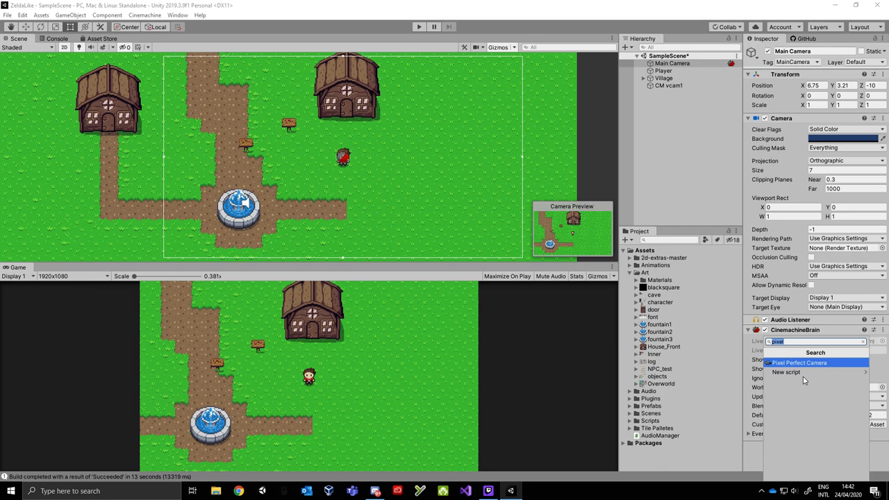
- Add a Pixel Perfect Camera to Main Camera: 16 pixels per unit, 320×180 reference resolution
left_click(799, 362)
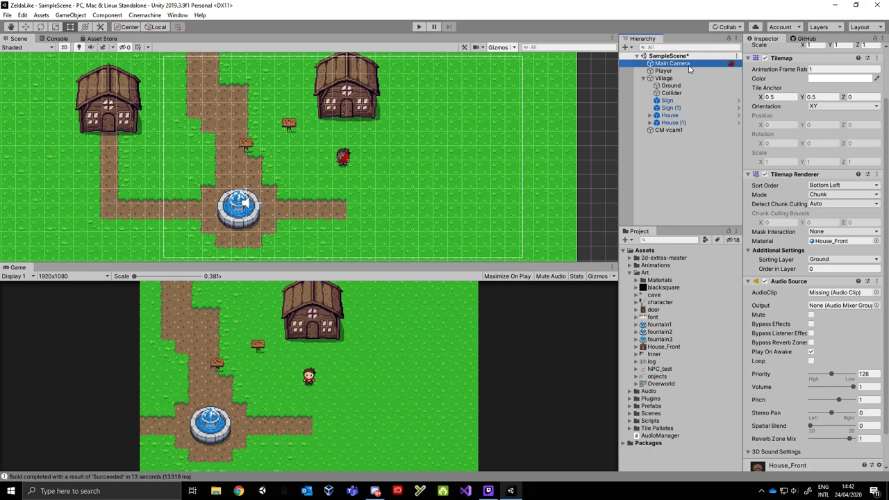
left_click(671, 63)
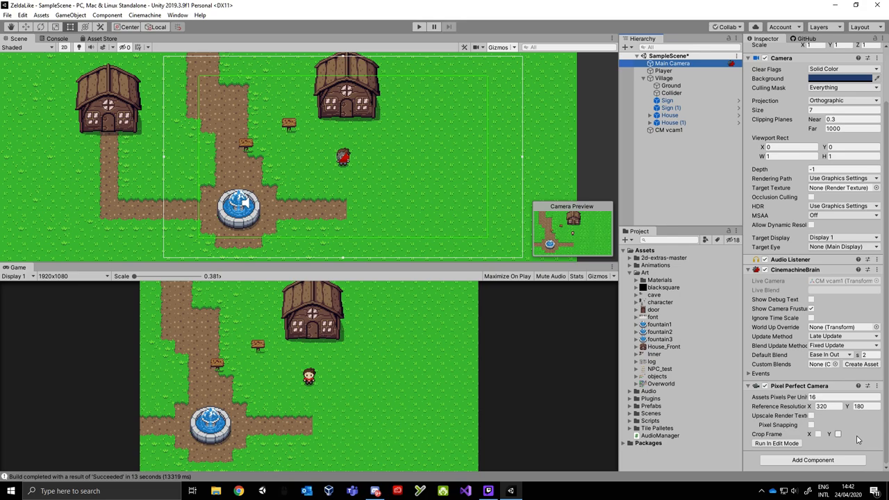
left_click(669, 129)
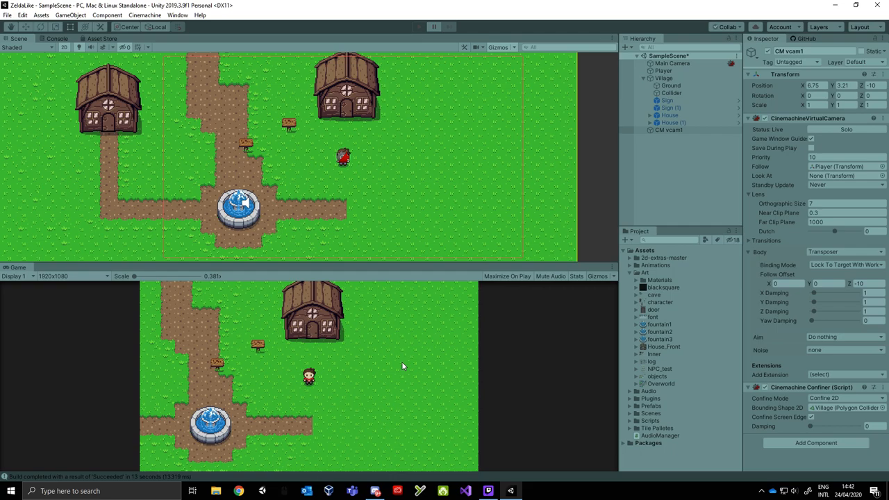
- Play-test the scene with the Game view aspect set to 16:10, then stop
left_click(419, 27)
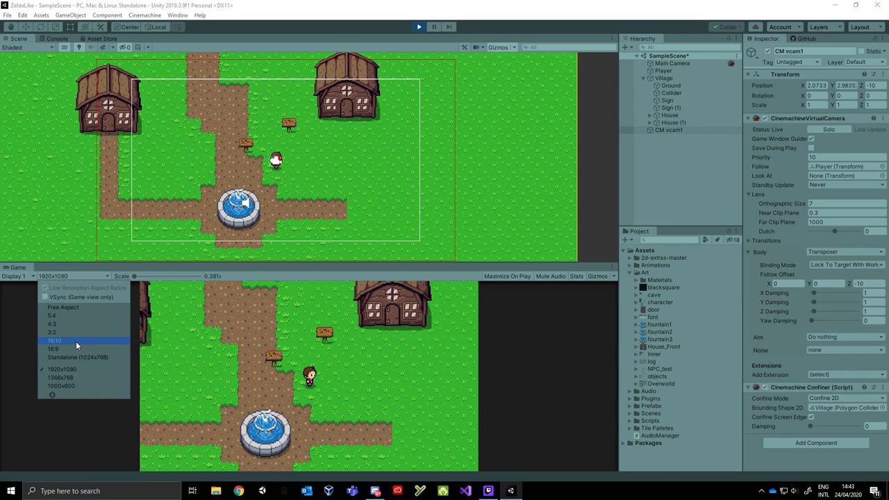
left_click(53, 340)
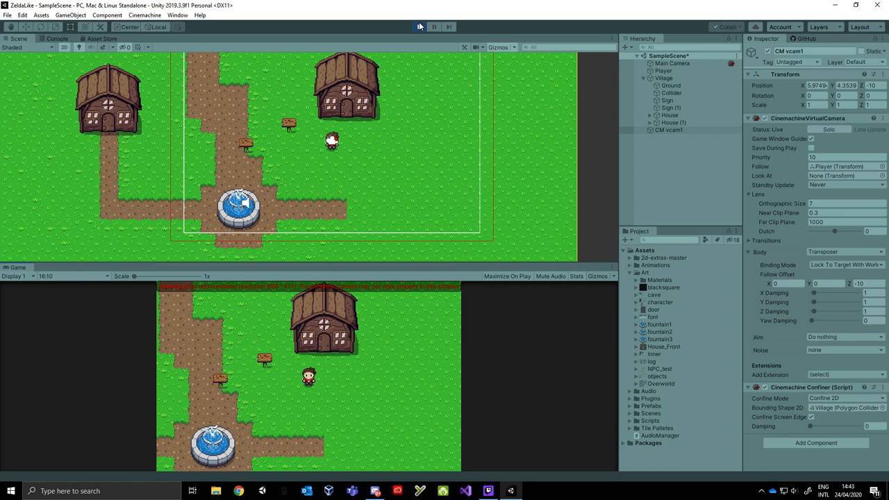
left_click(672, 64)
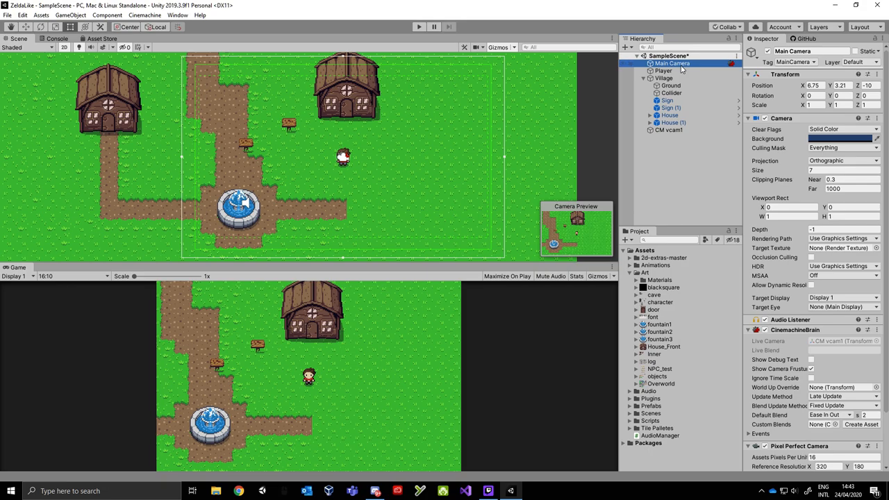
- Attach the Cinemachine Pixel Perfect extension to the CM vcam1 virtual camera
left_click(668, 130)
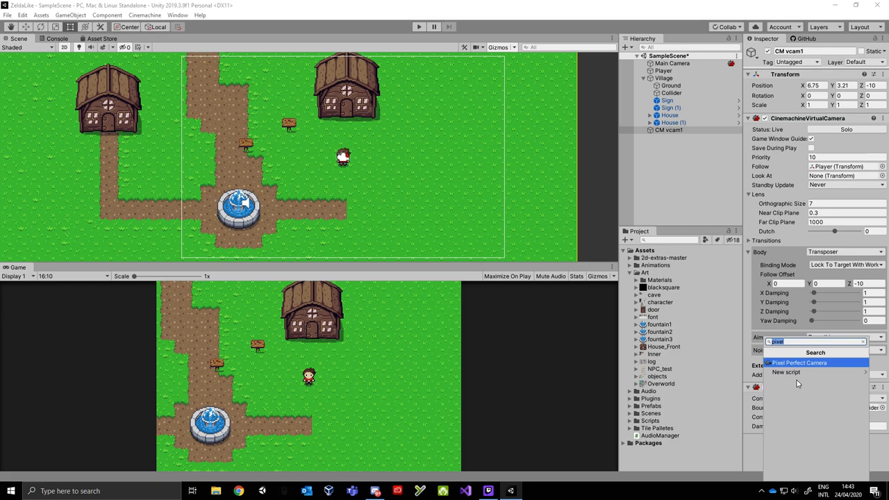
left_click(799, 362)
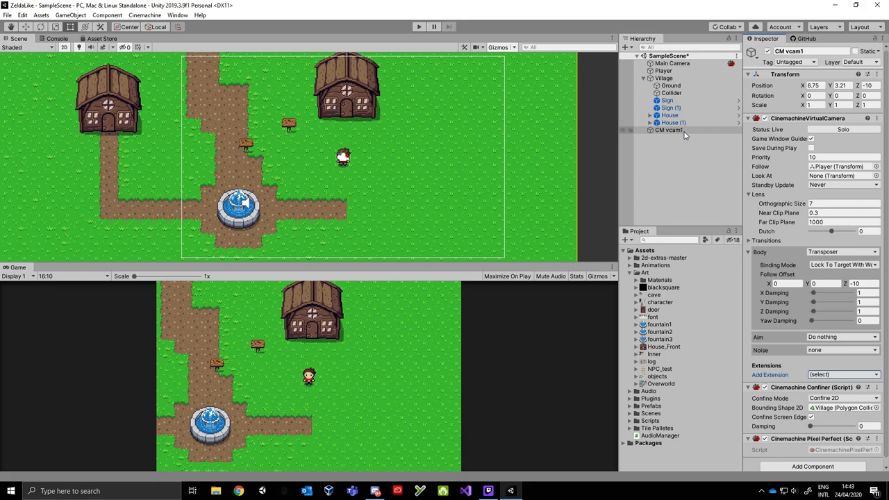
left_click(669, 129)
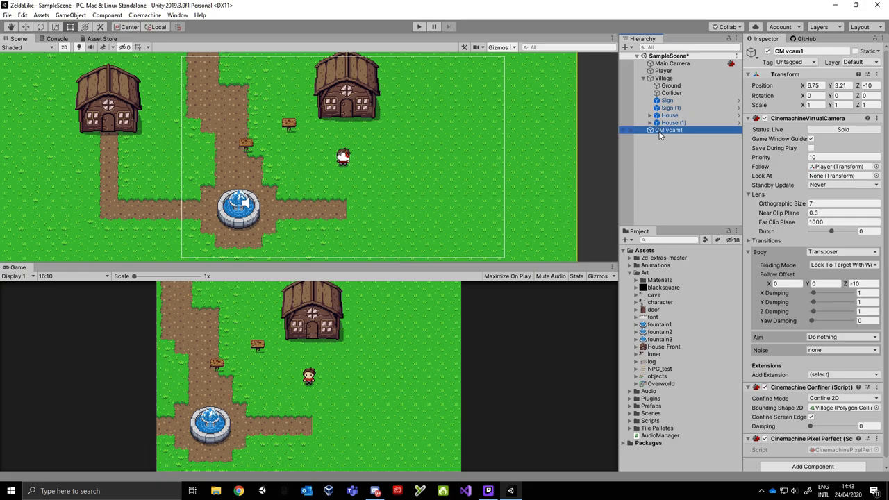
left_click(672, 63)
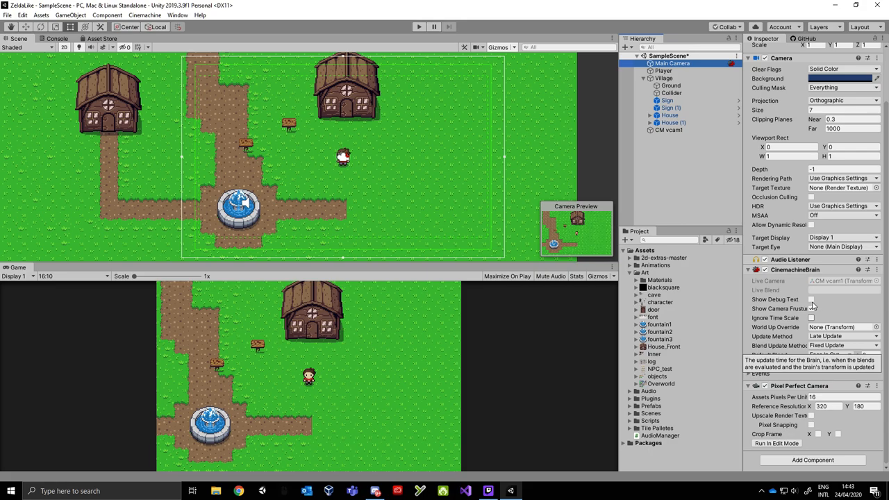
- Change the CinemachineBrain Update Method on Main Camera from Late Update to Smart Update
left_click(669, 130)
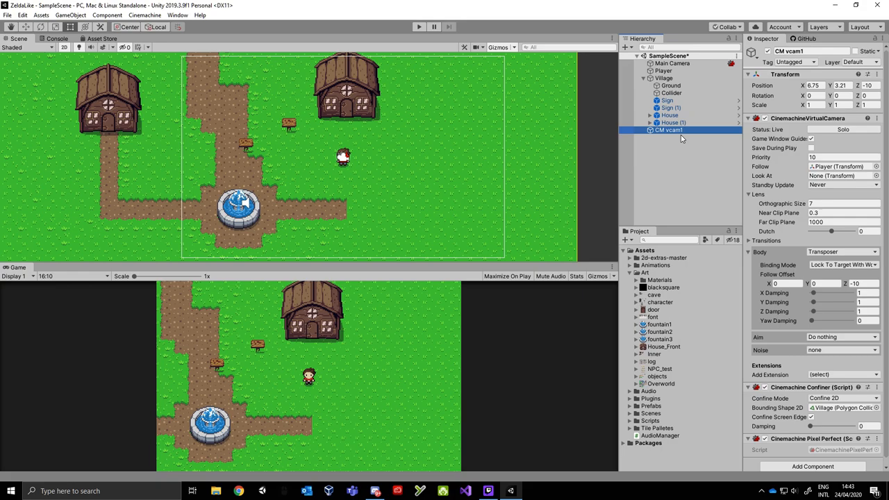
left_click(671, 64)
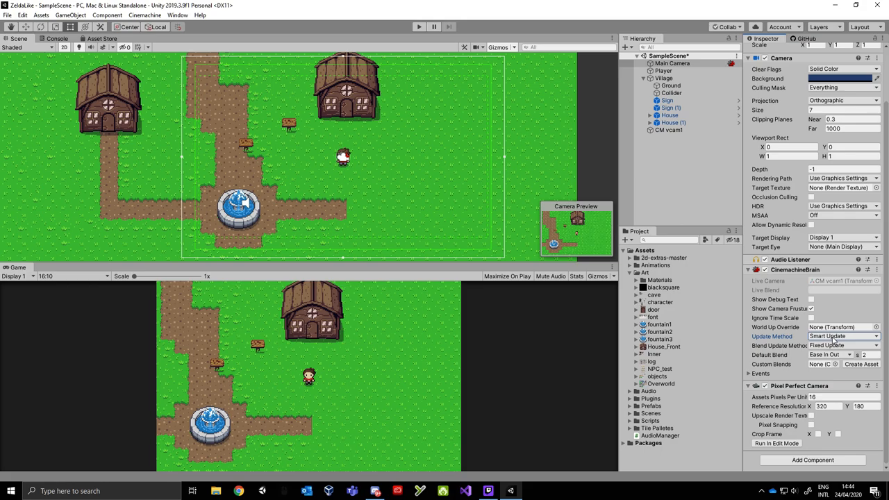
left_click(842, 335)
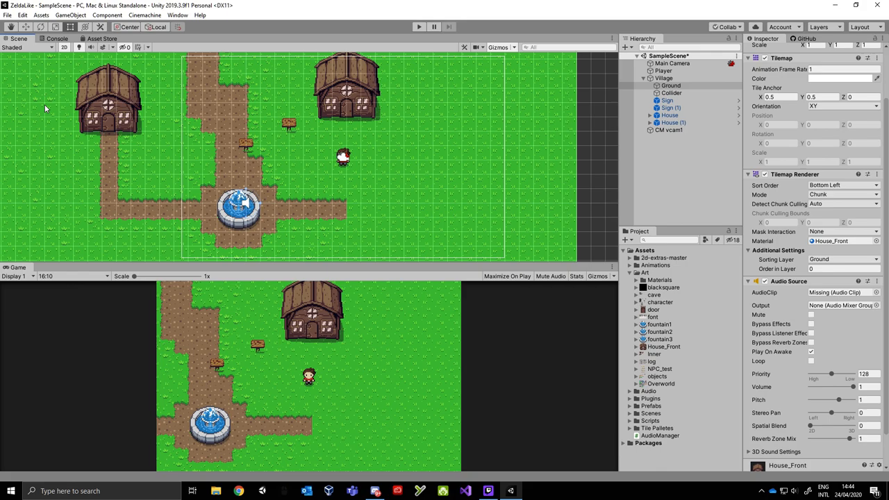
mouse_move(277, 114)
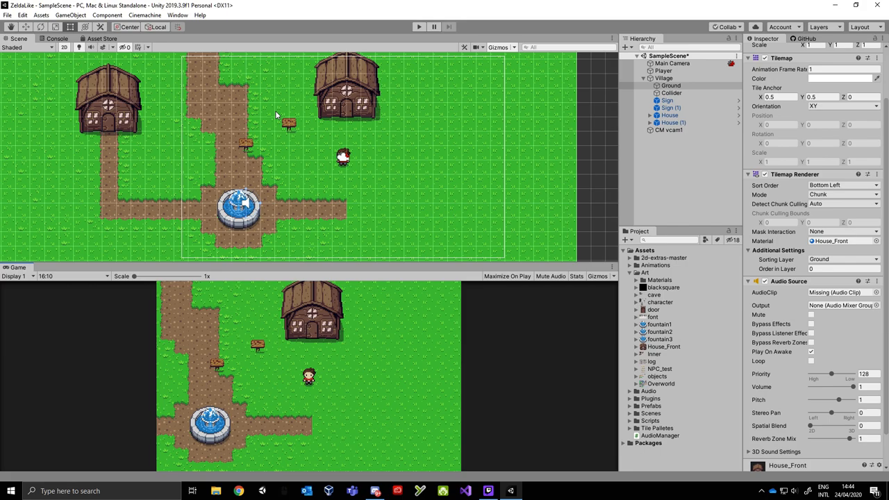
mouse_move(370, 292)
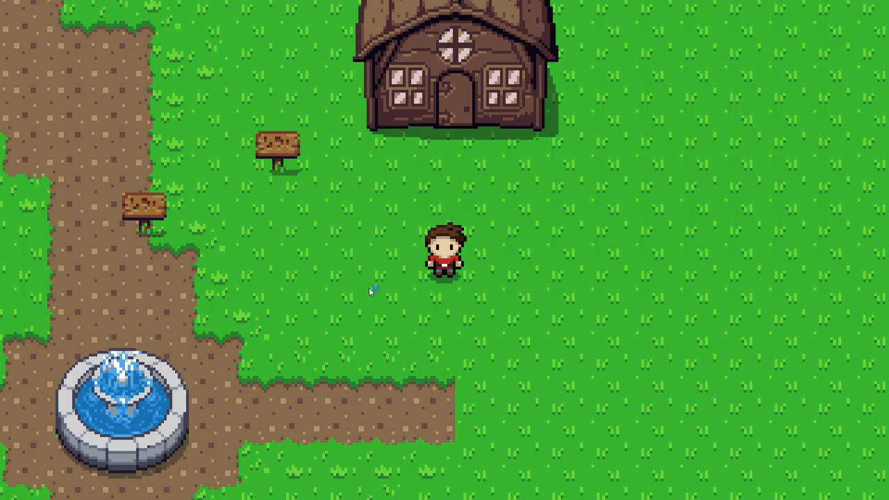
- Walk the player north past the signs and between the two houses
key("up")
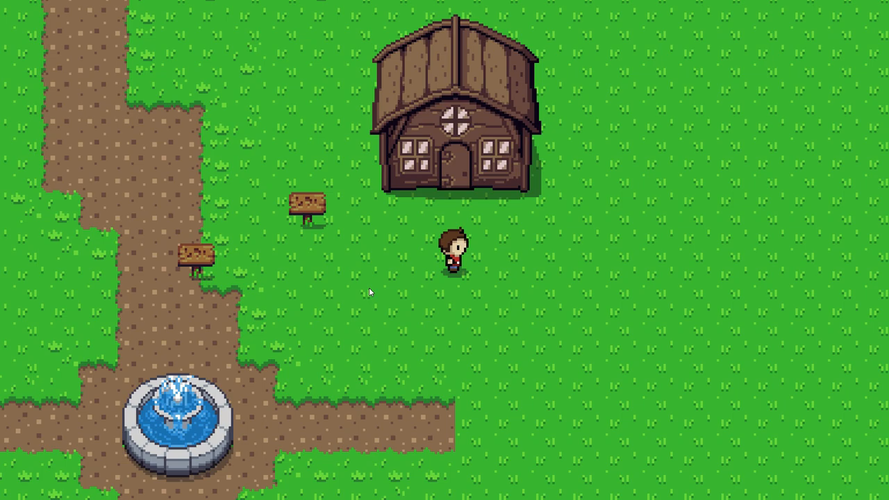
key("up")
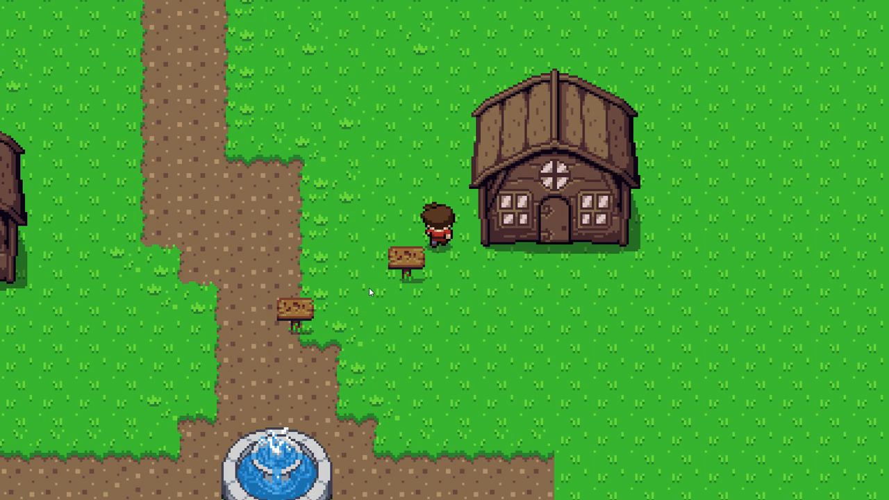
key("Up")
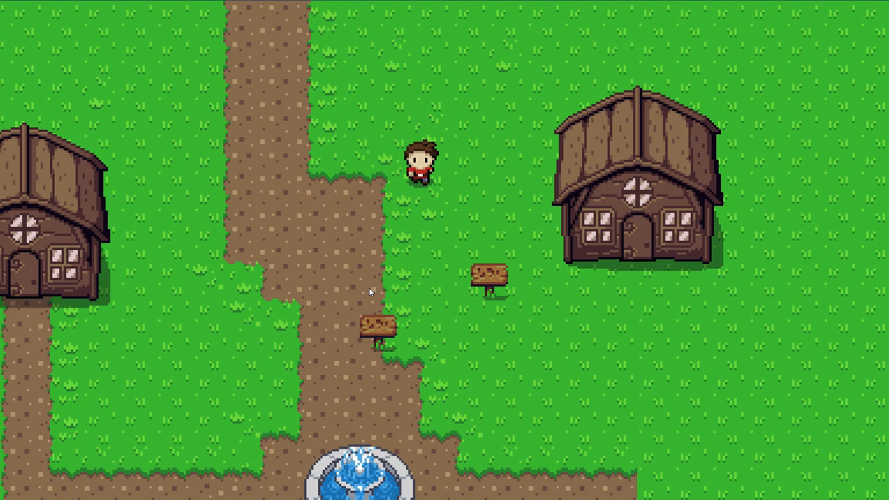